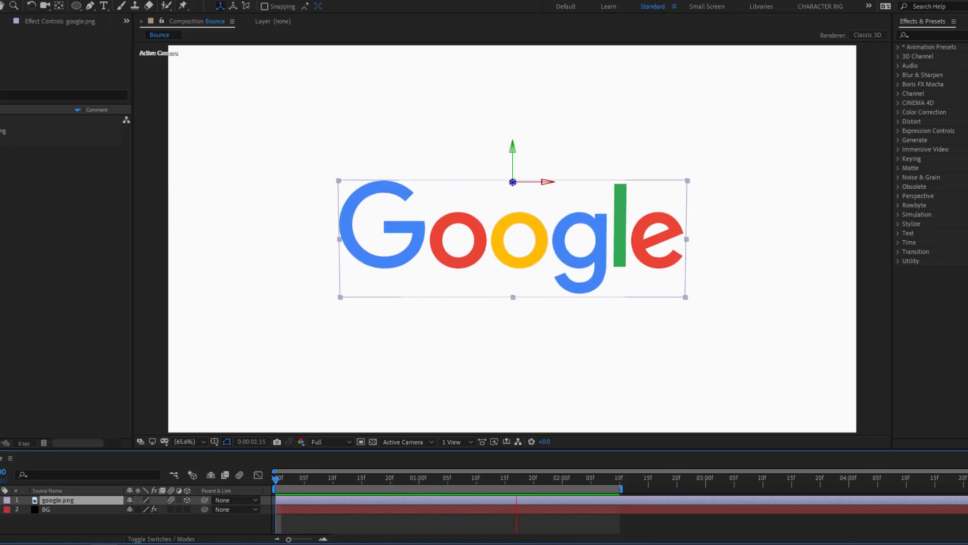
- Select the google.png logo layer and switch it to a 3D layer
key(`)
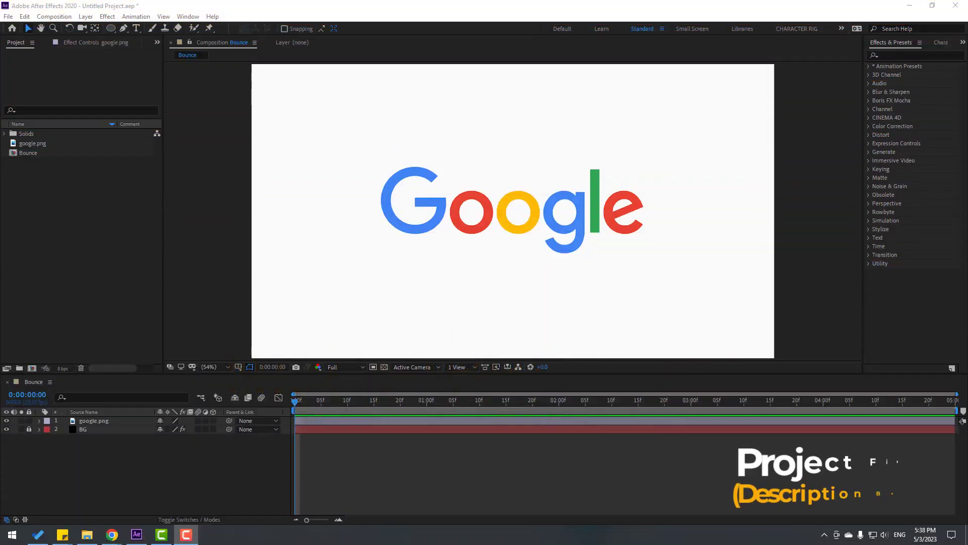
click(482, 219)
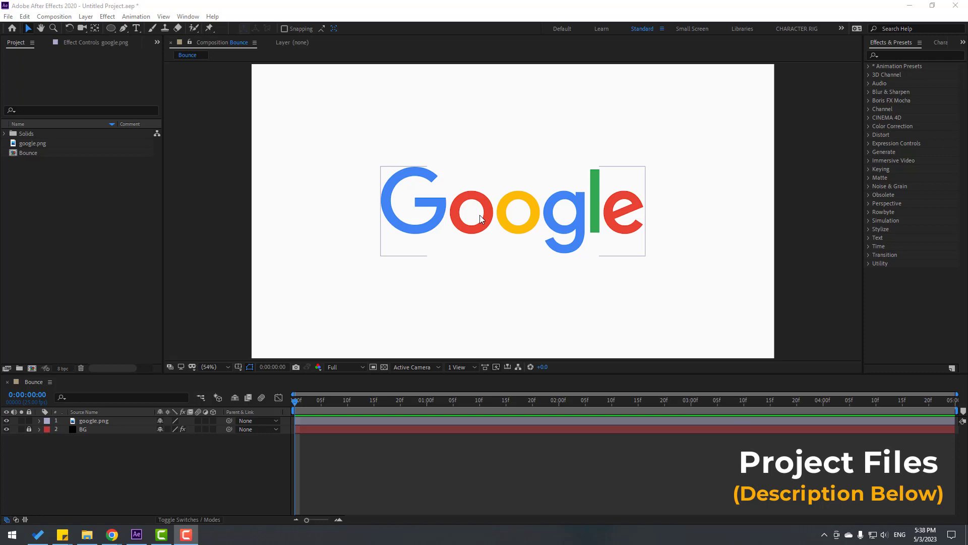
click(94, 420)
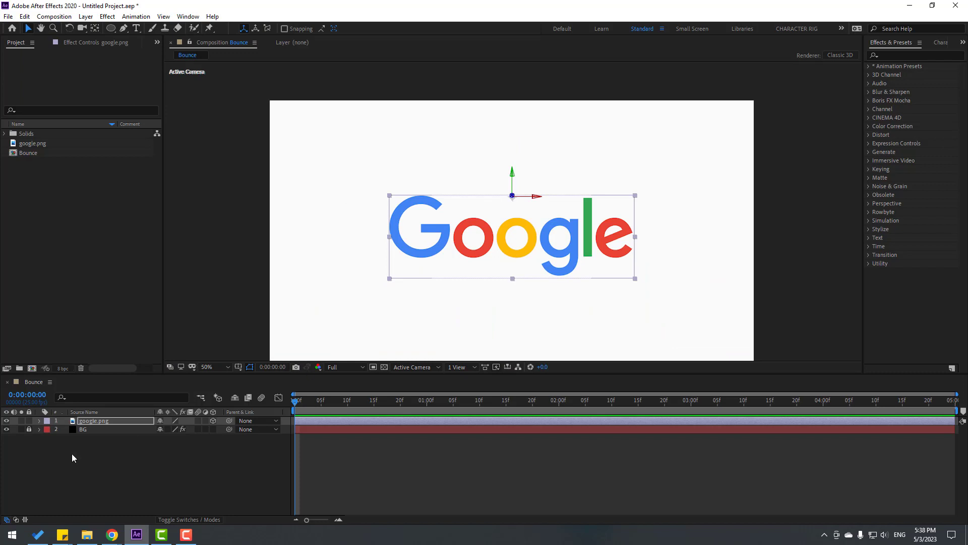
- Set the logo's X Rotation to 90° and keyframe it at frame 0
click(40, 420)
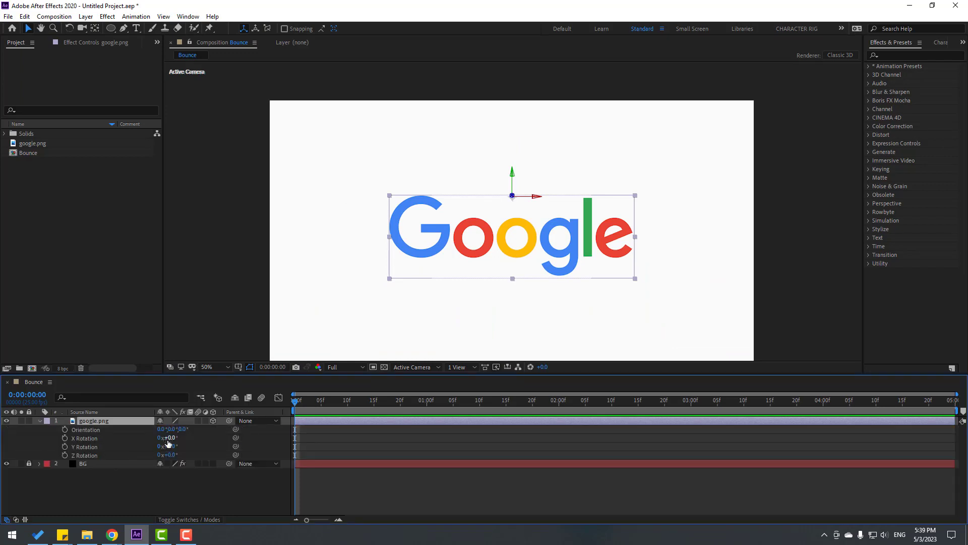
drag(169, 437, 169, 438)
text(90)
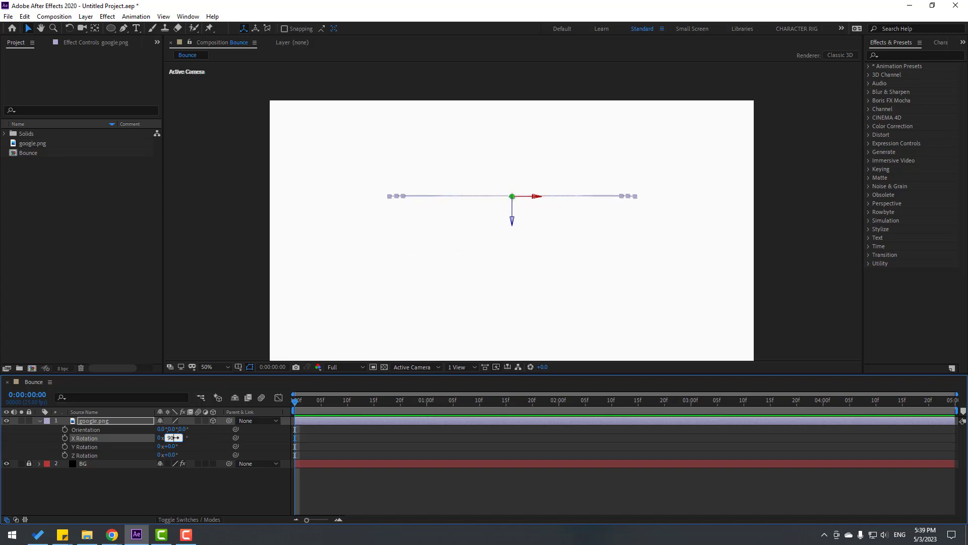
key(Enter)
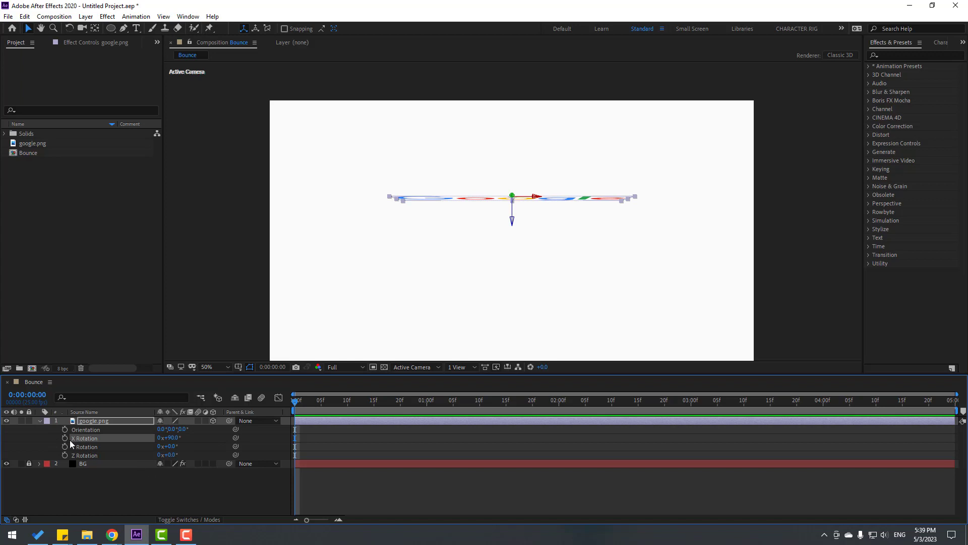
click(65, 437)
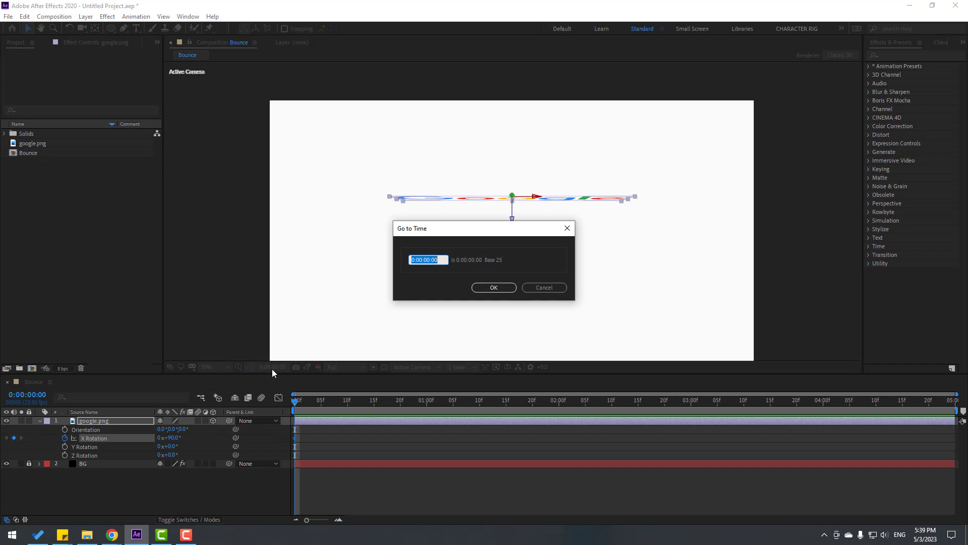
- Jump to frame 10 and enter a new X Rotation value there
text(0:00:00:10)
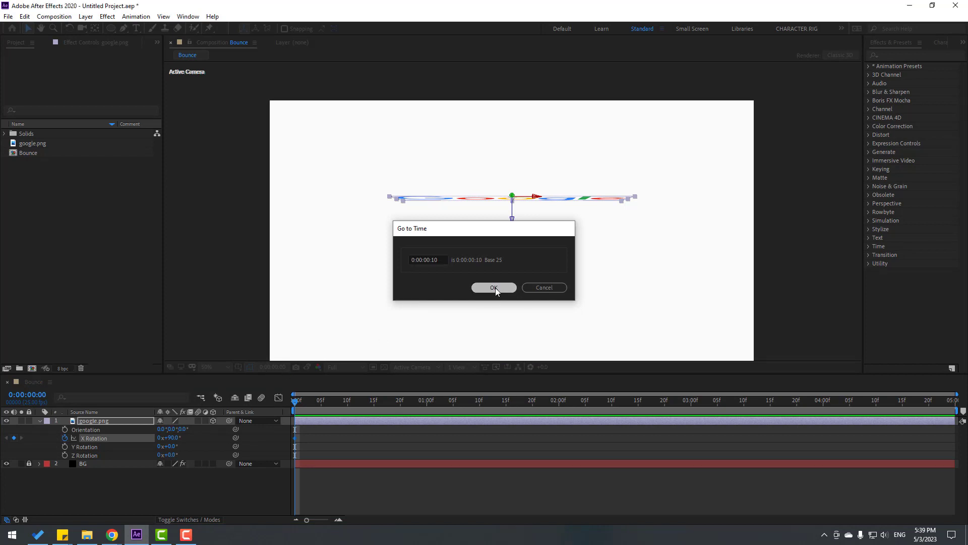
click(494, 287)
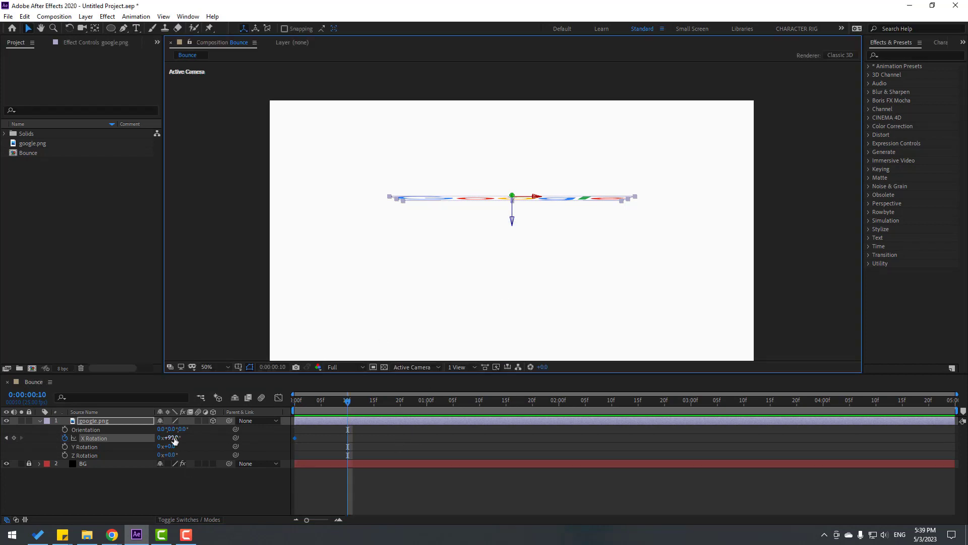
double_click(173, 438)
text(45)
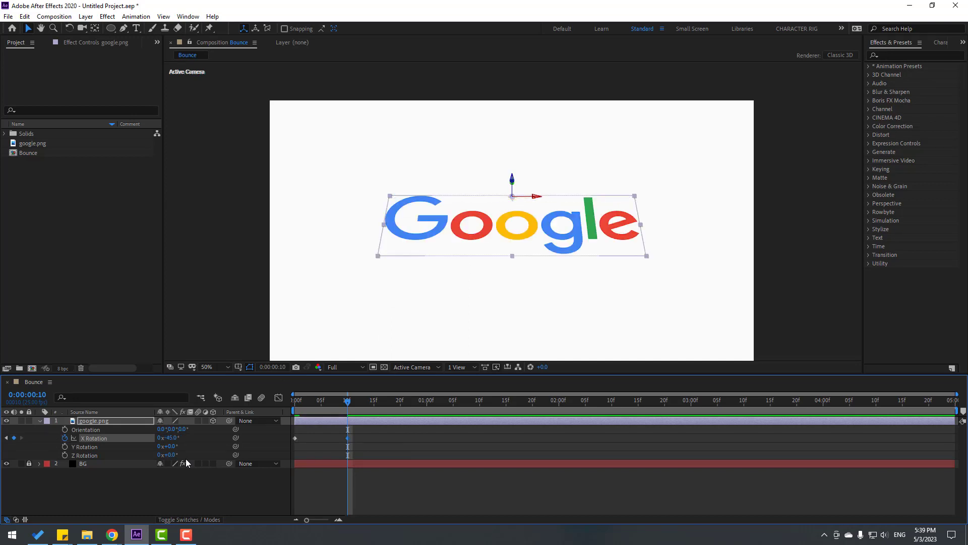
- Add X Rotation keyframes at later ten-frame steps with shrinking angles, ending at 0°
click(316, 400)
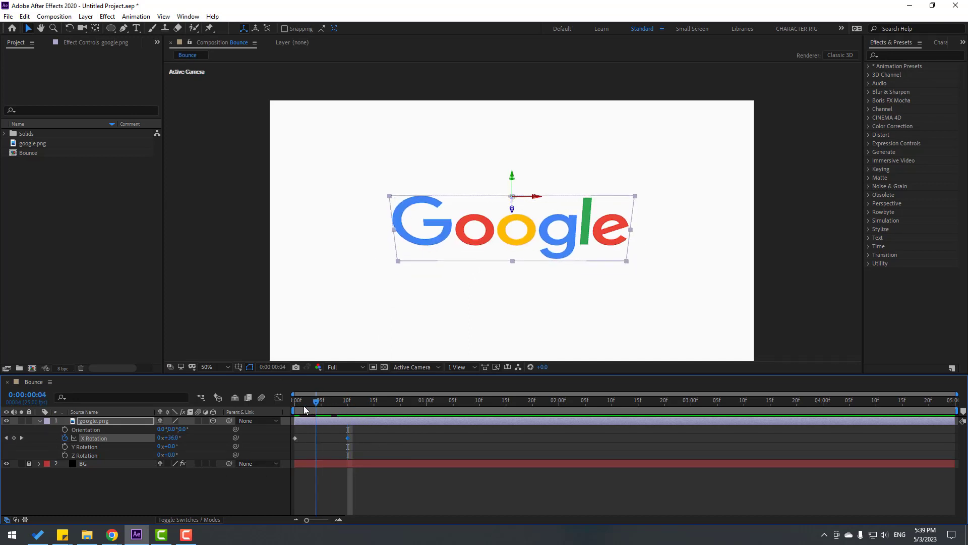
click(347, 401)
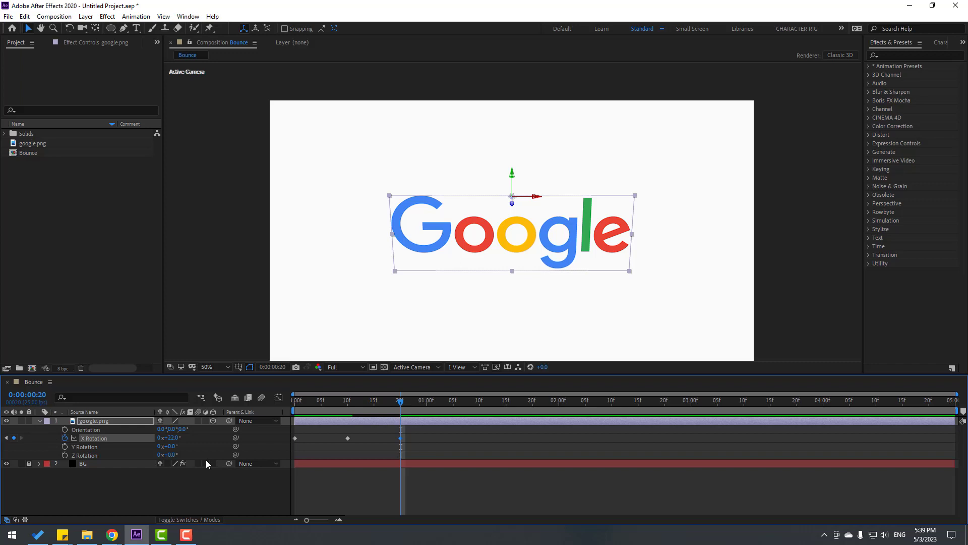
click(453, 401)
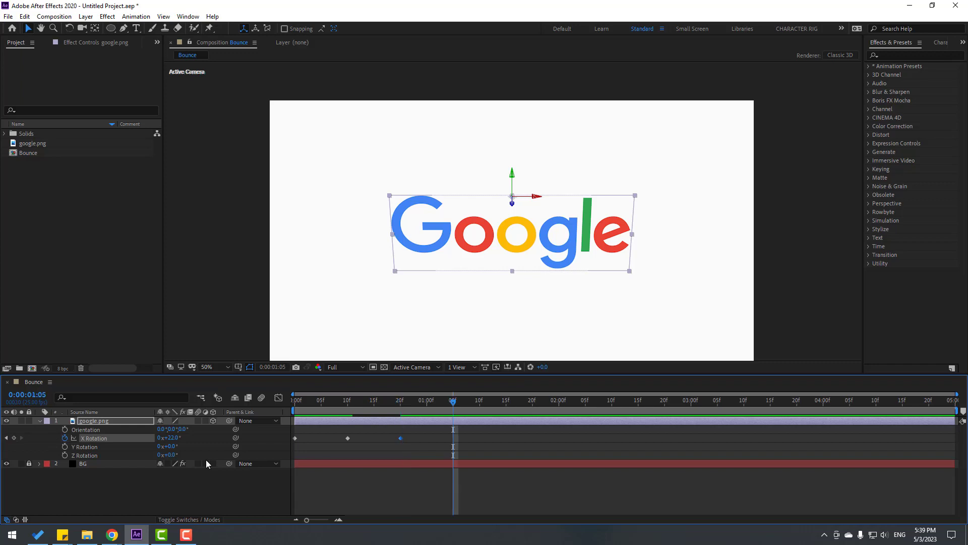
double_click(171, 437)
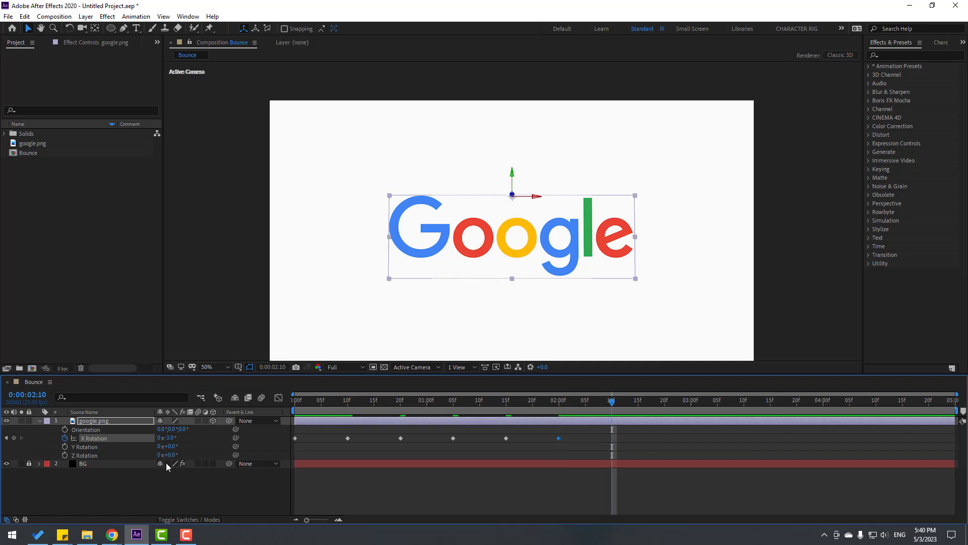
double_click(172, 437)
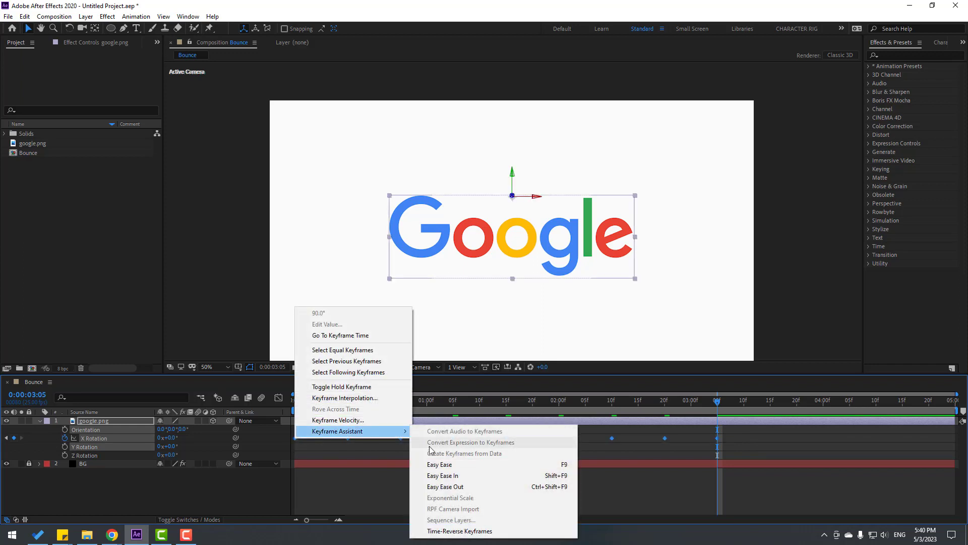
- Apply Easy Ease to the selected X Rotation keyframes, then deselect them
click(439, 464)
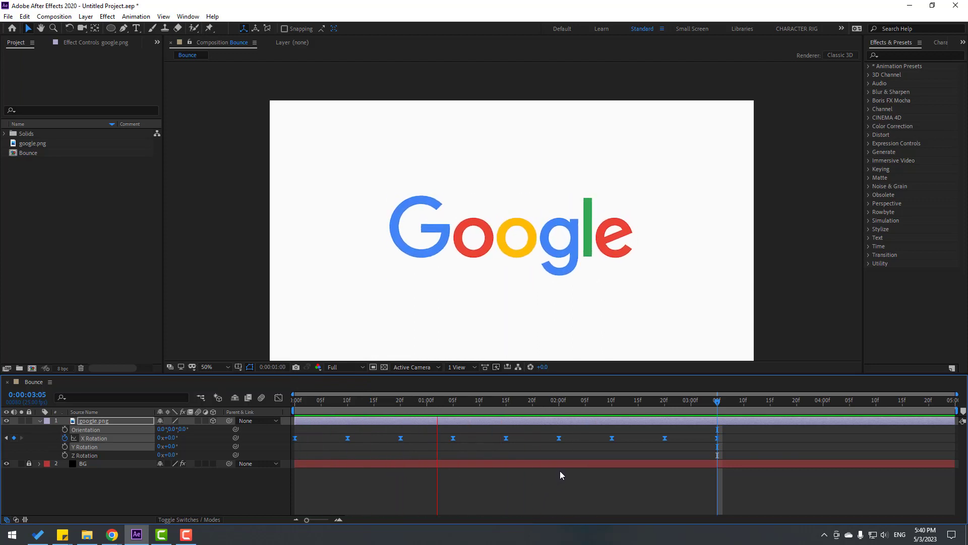
click(363, 400)
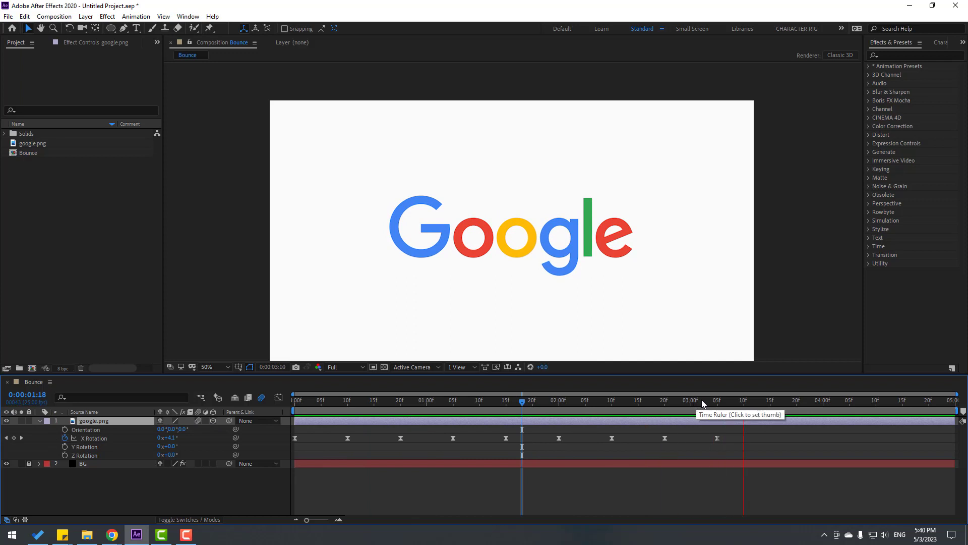
- End the work area after the last keyframe, preview in 2 Views, then return to 1 View
click(734, 400)
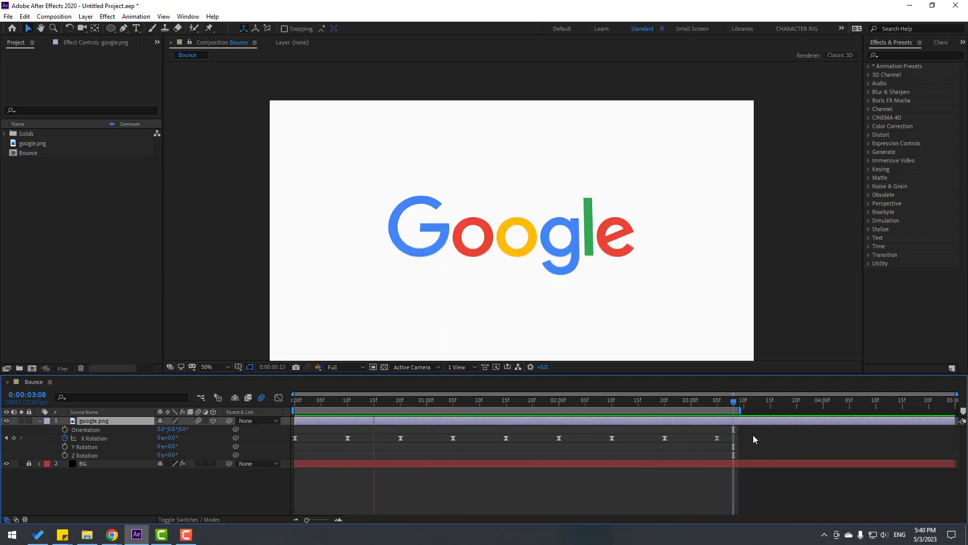
click(457, 367)
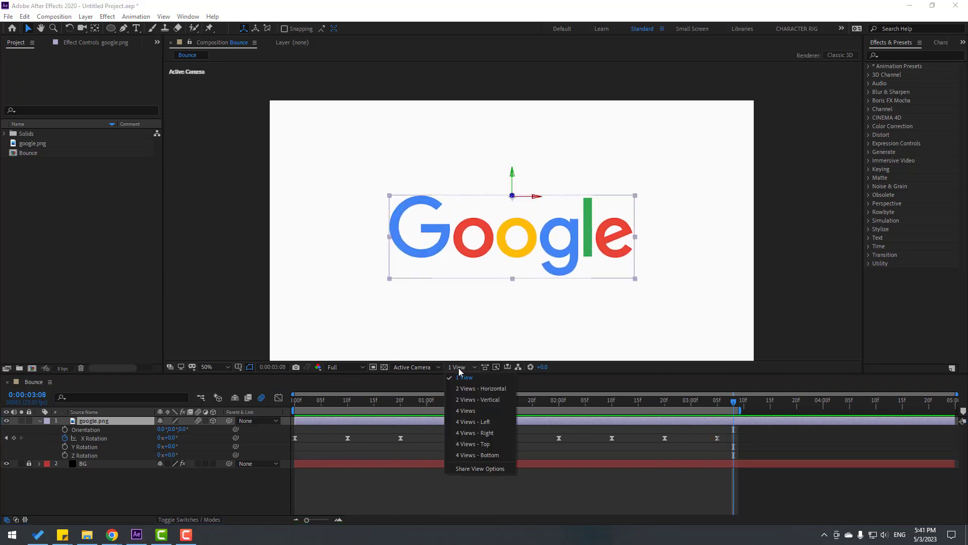
click(480, 388)
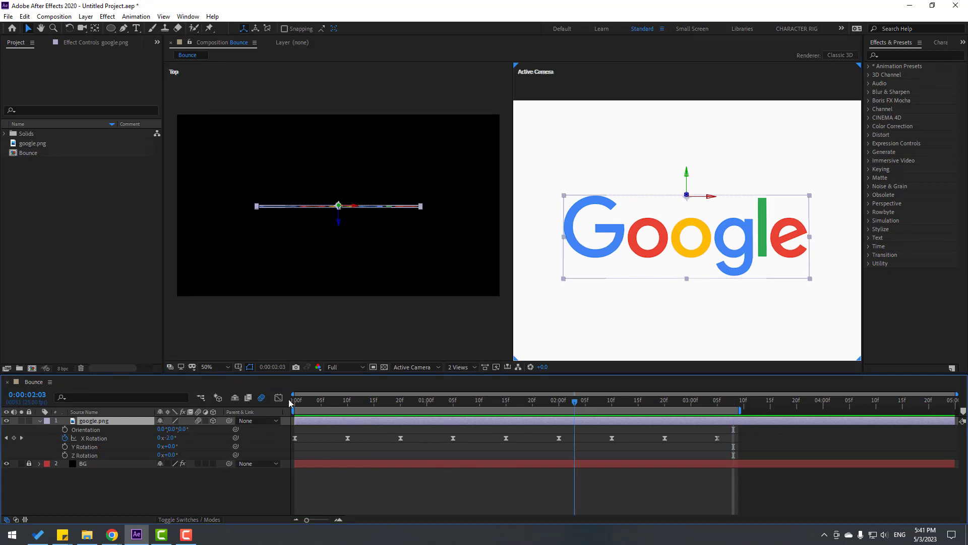
drag(574, 400, 295, 400)
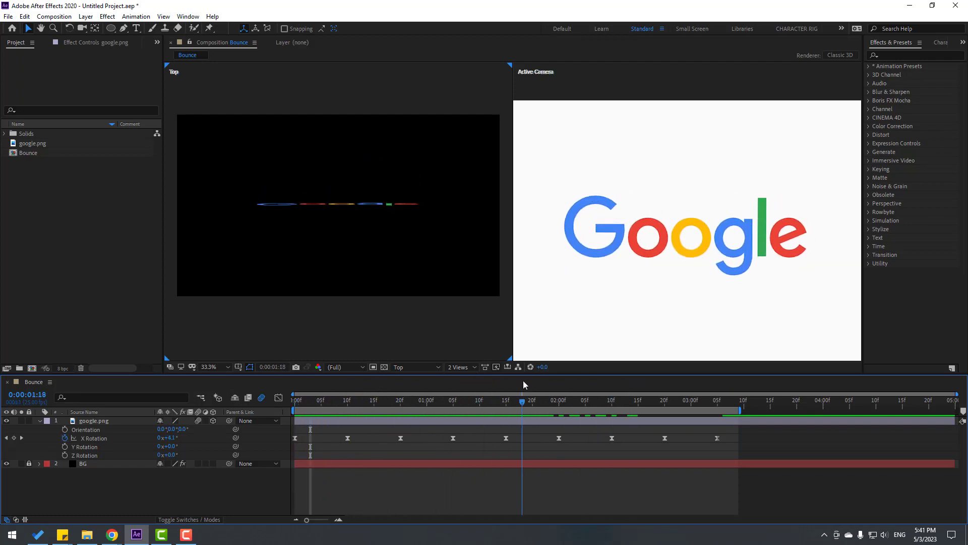
click(415, 367)
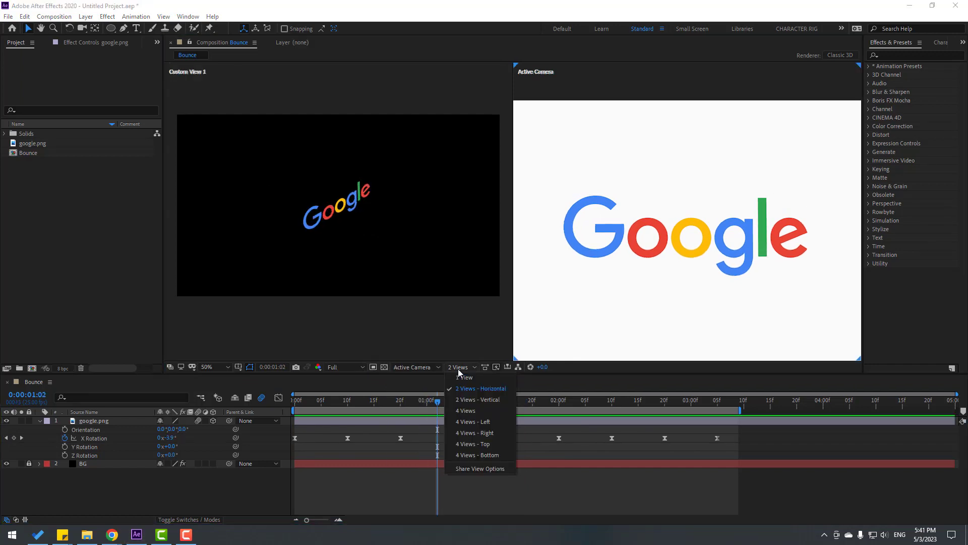
click(464, 377)
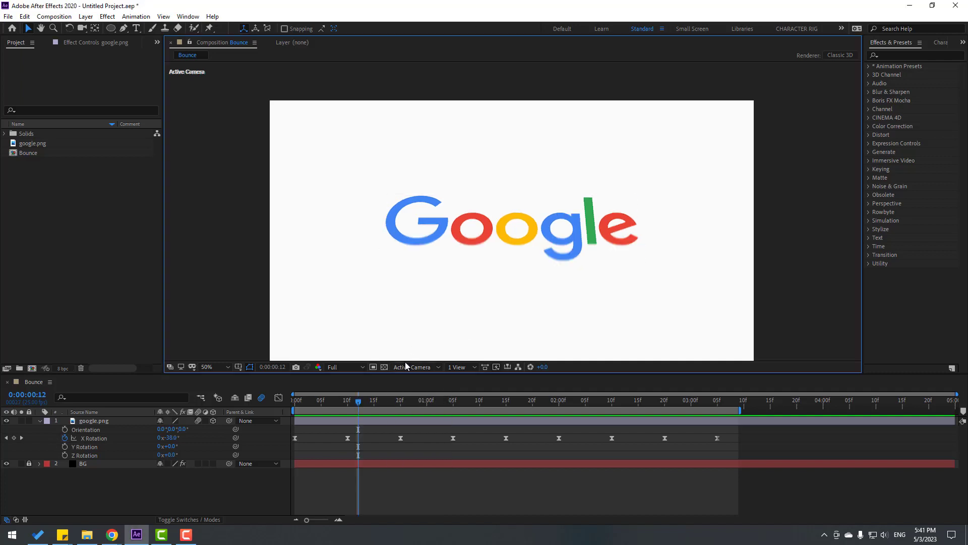
- Switch the 3D View to Custom View 1 and play back the bounce
click(416, 366)
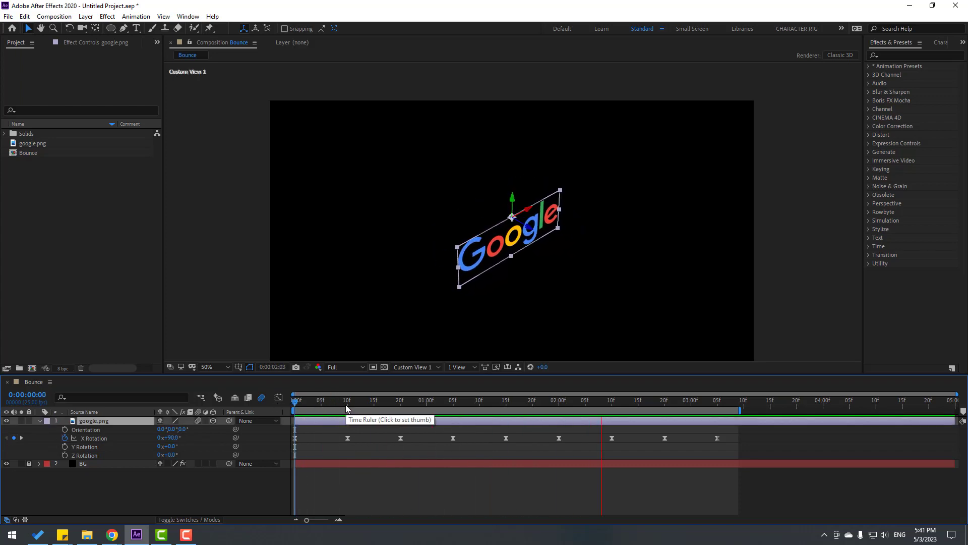
click(426, 400)
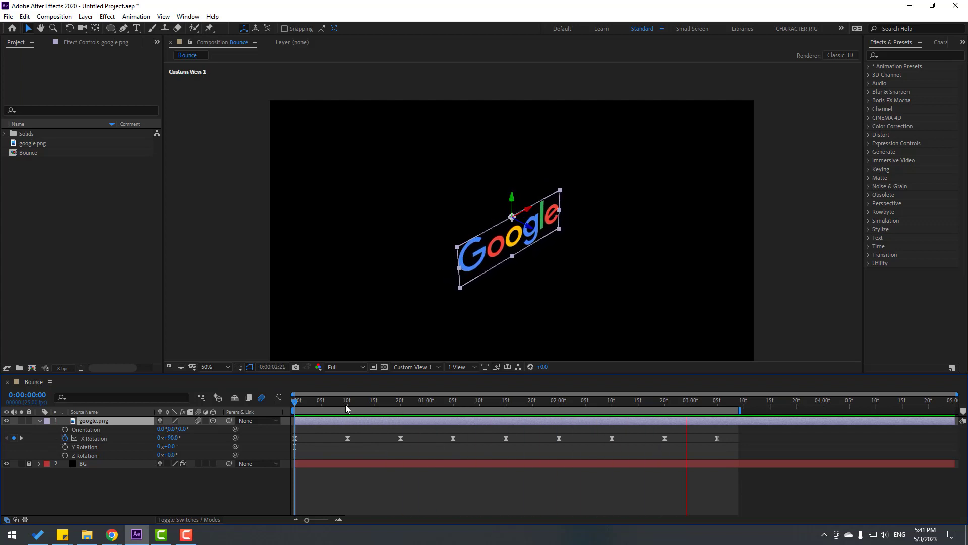
click(502, 400)
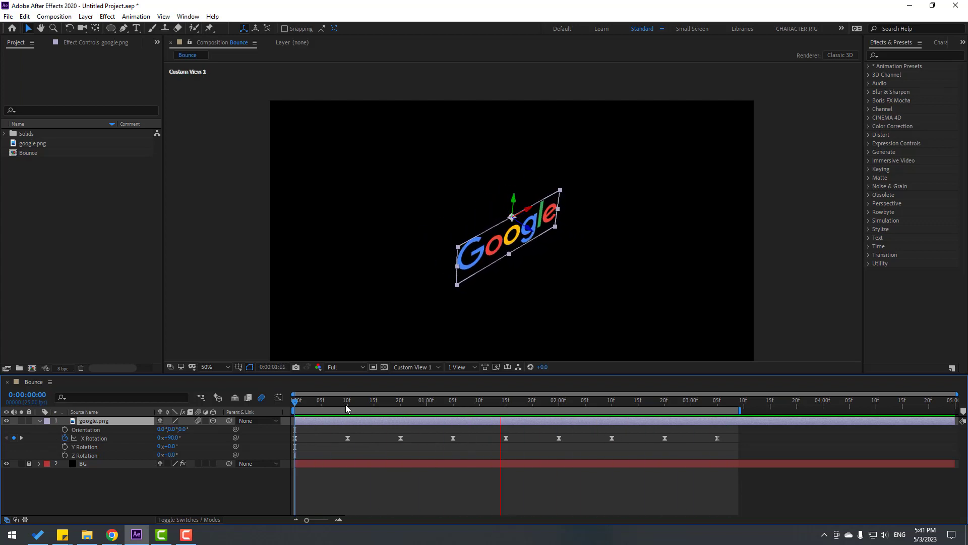